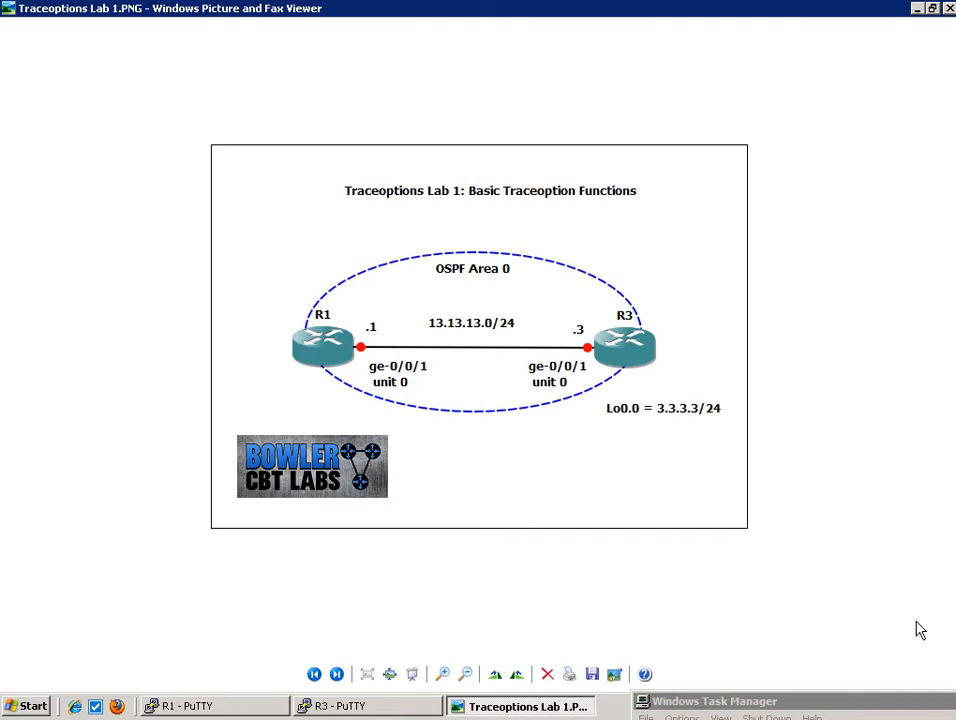
mouse_move(853, 427)
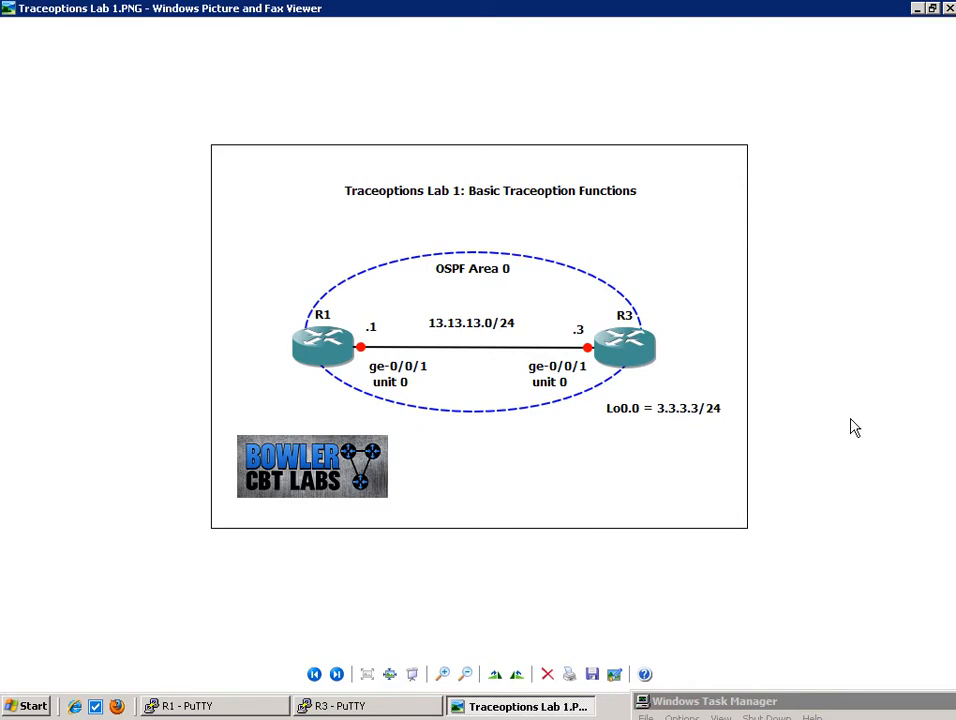
mouse_move(711, 315)
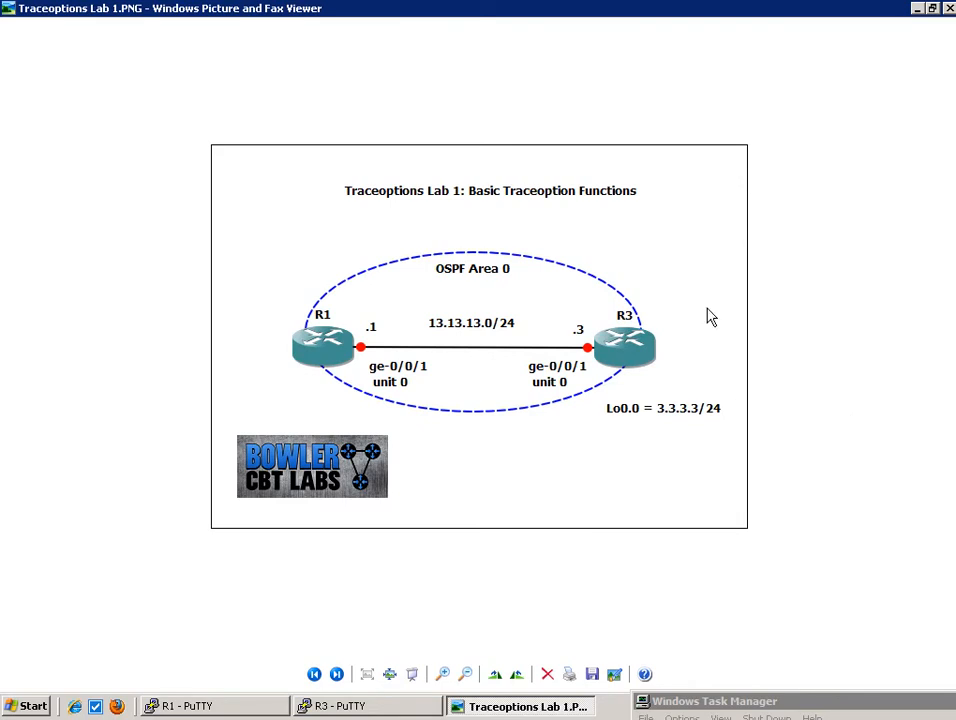
mouse_move(624, 323)
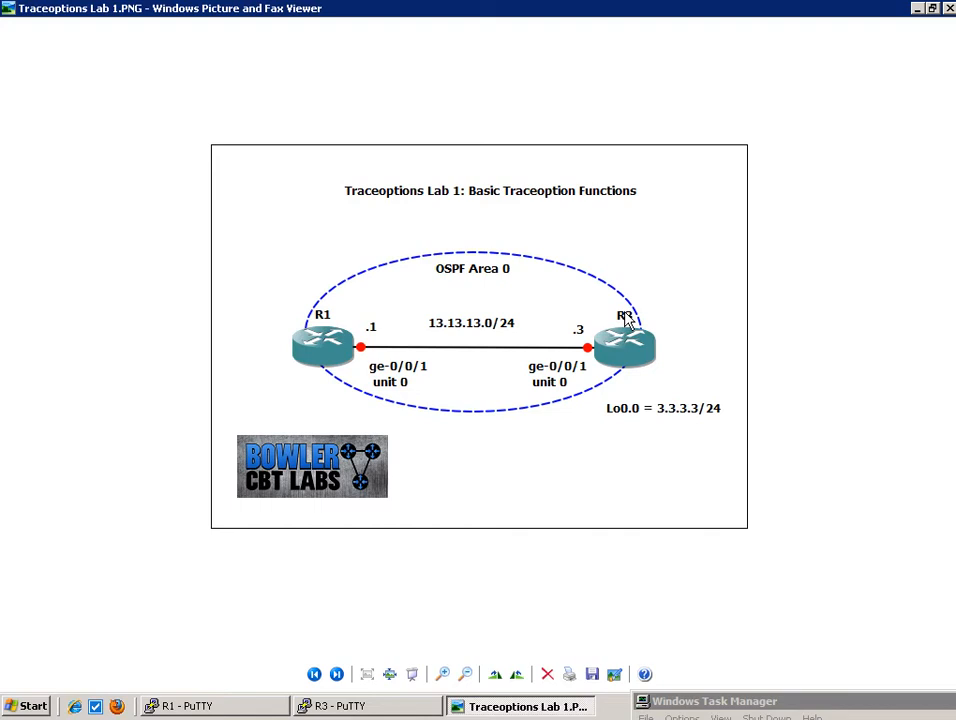
mouse_move(513, 192)
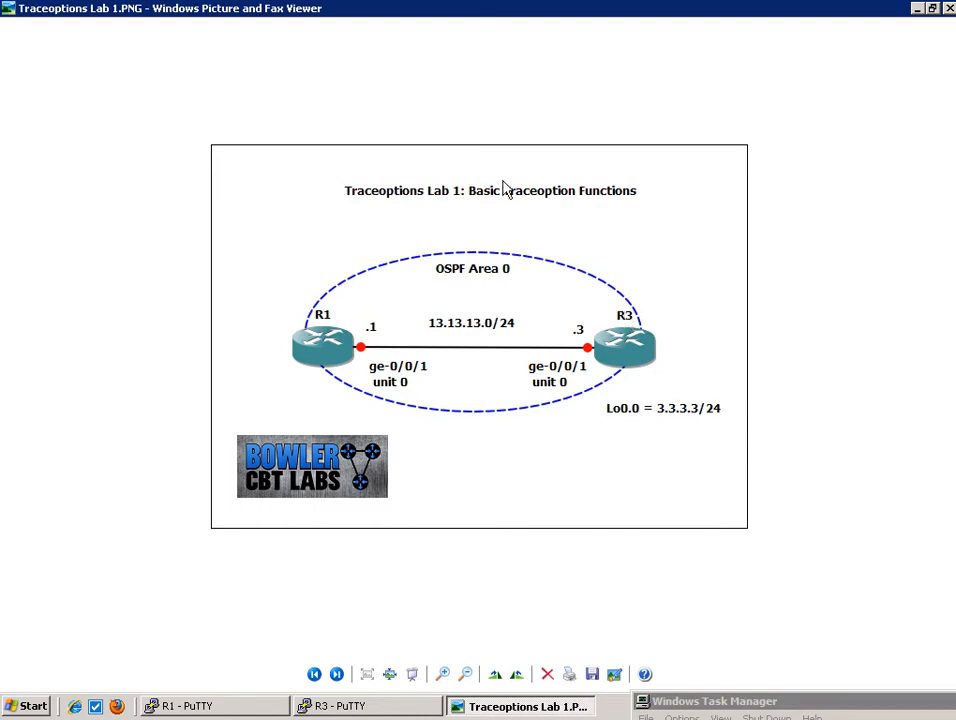
mouse_move(432, 599)
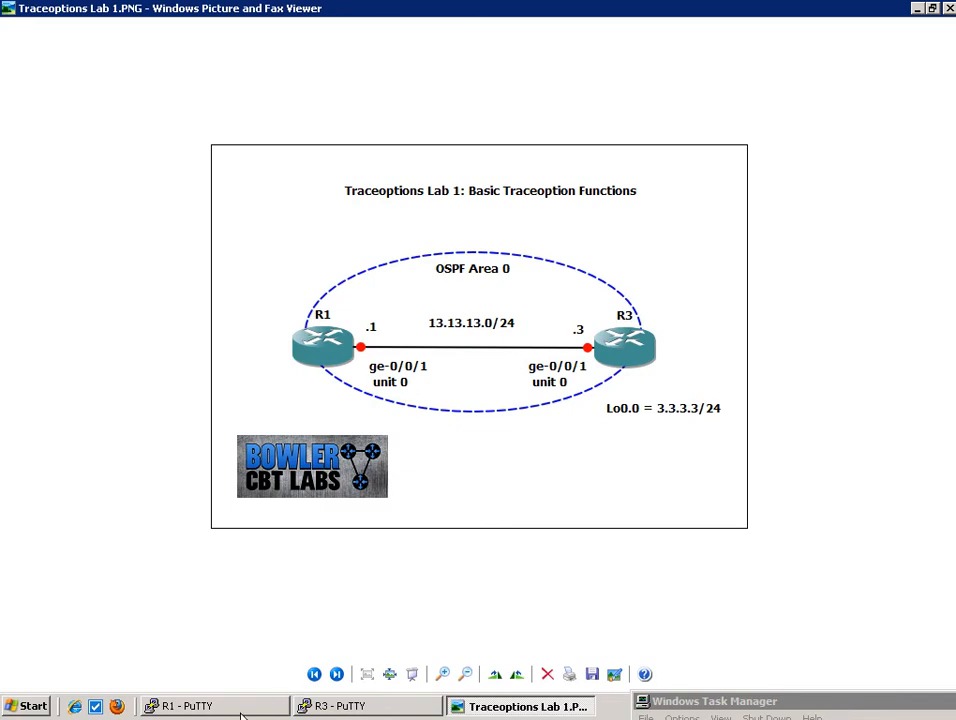
On R1, set ge-0/0/1 unit 0 family inet address 13.13.13.1/24 and commit and-quit.
left_click(190, 705)
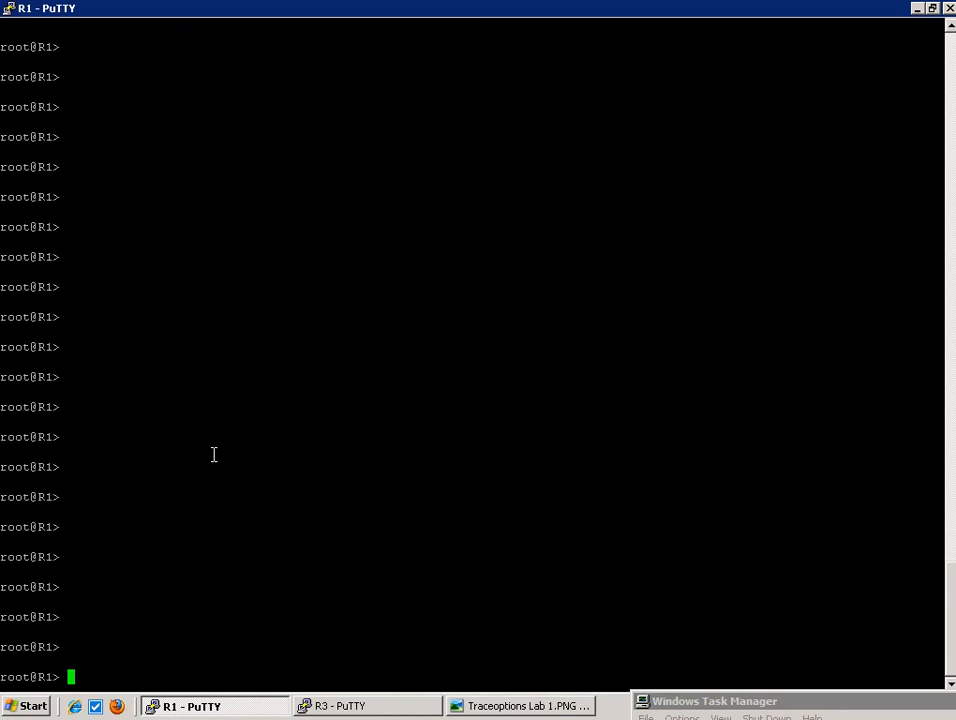
type("edit")
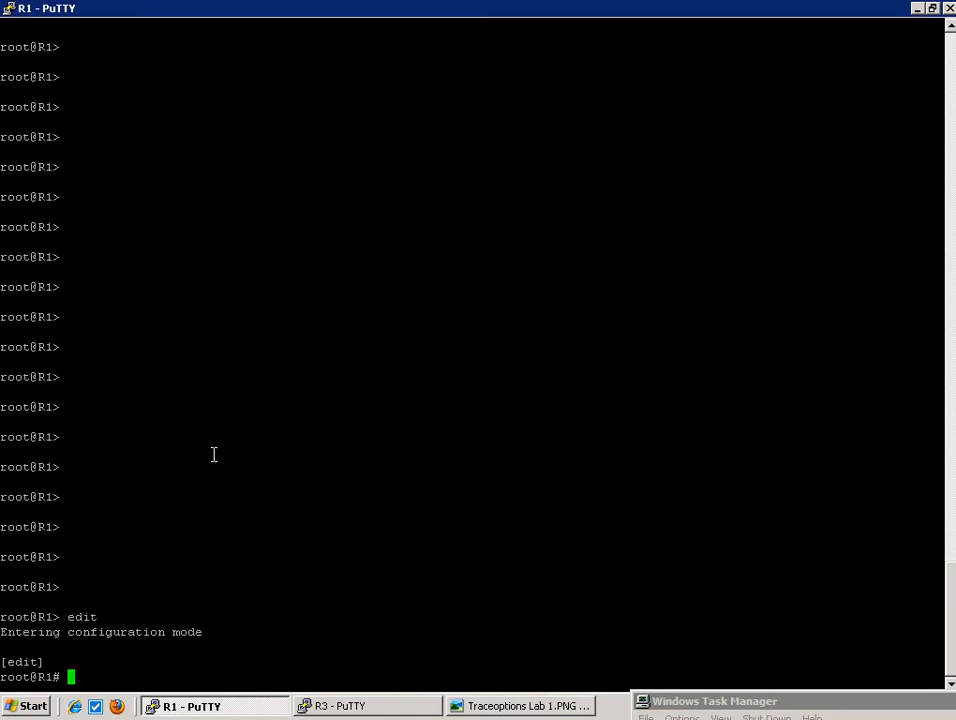
type("set")
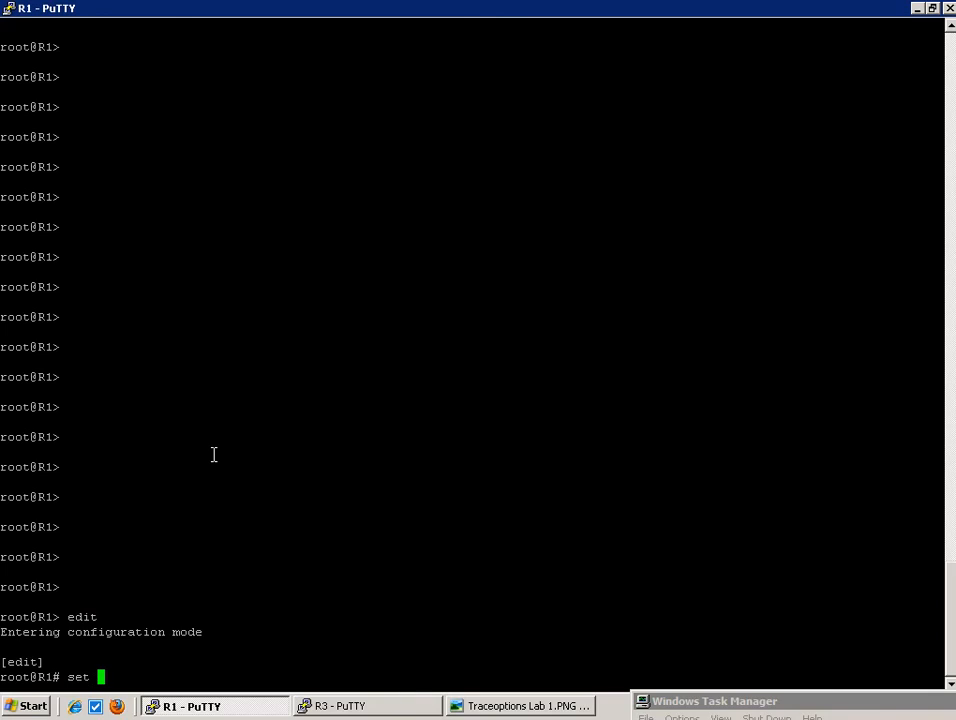
type("interfaces ge-0/")
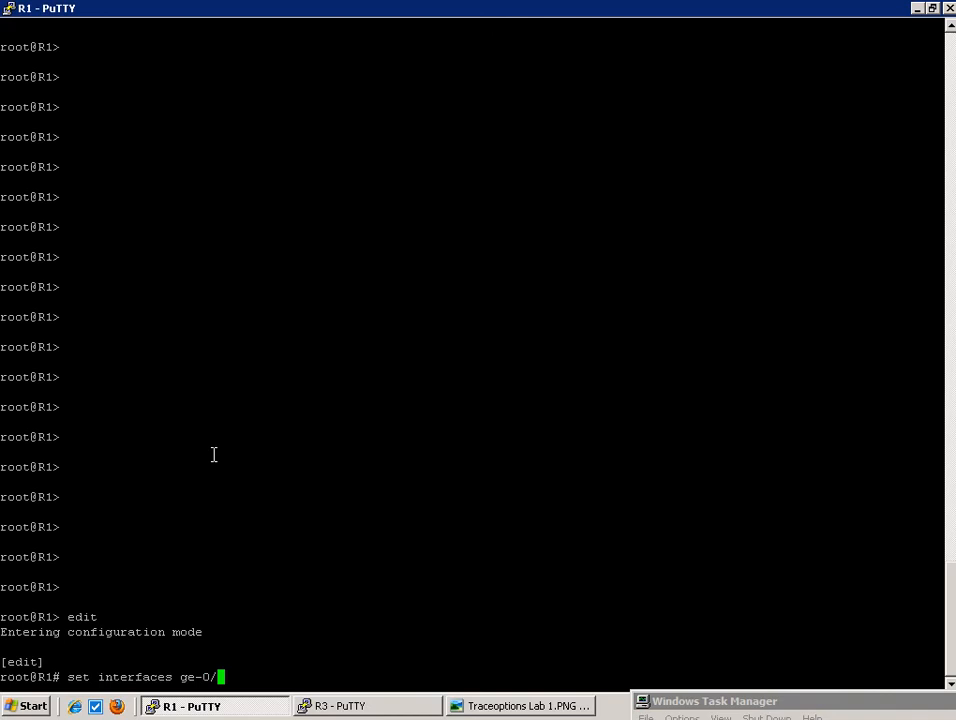
type("0/1")
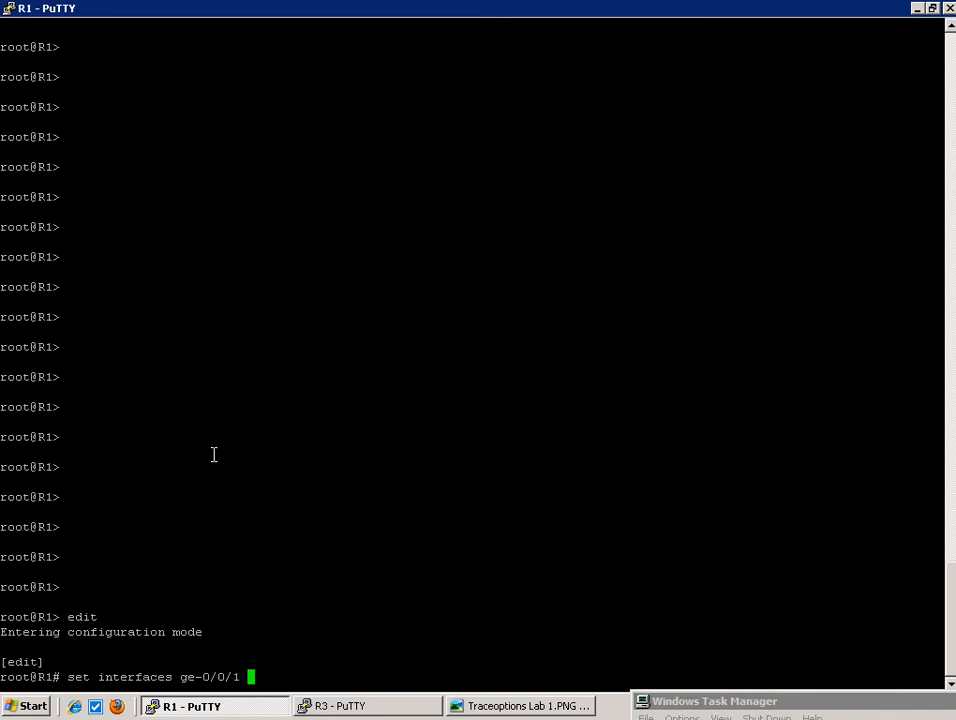
type("unit 0 family inet")
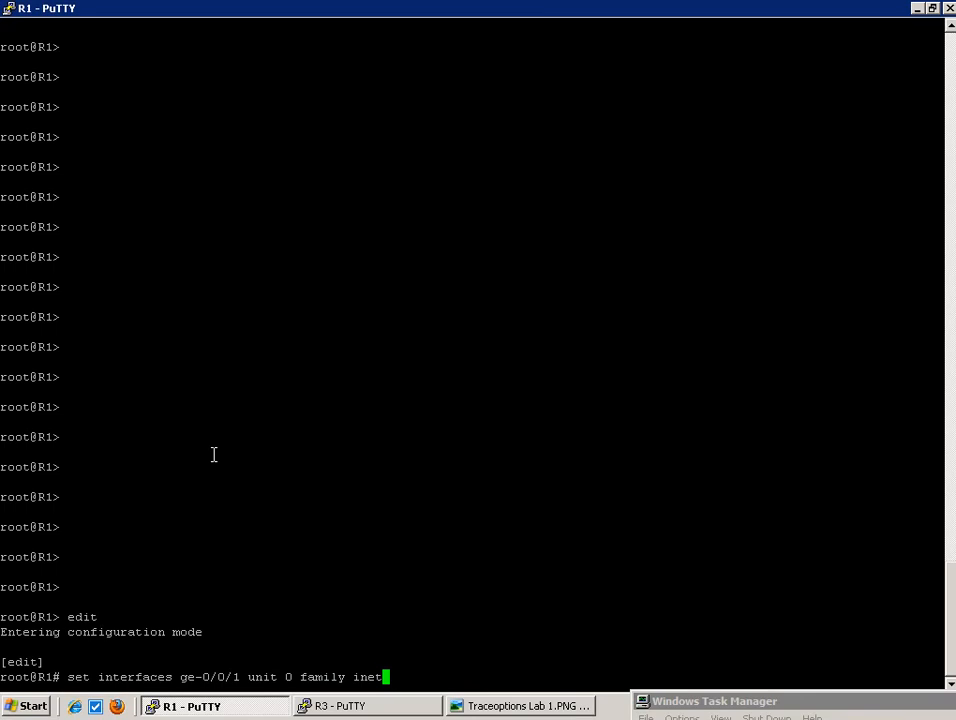
type("address 13.13.13.1/24")
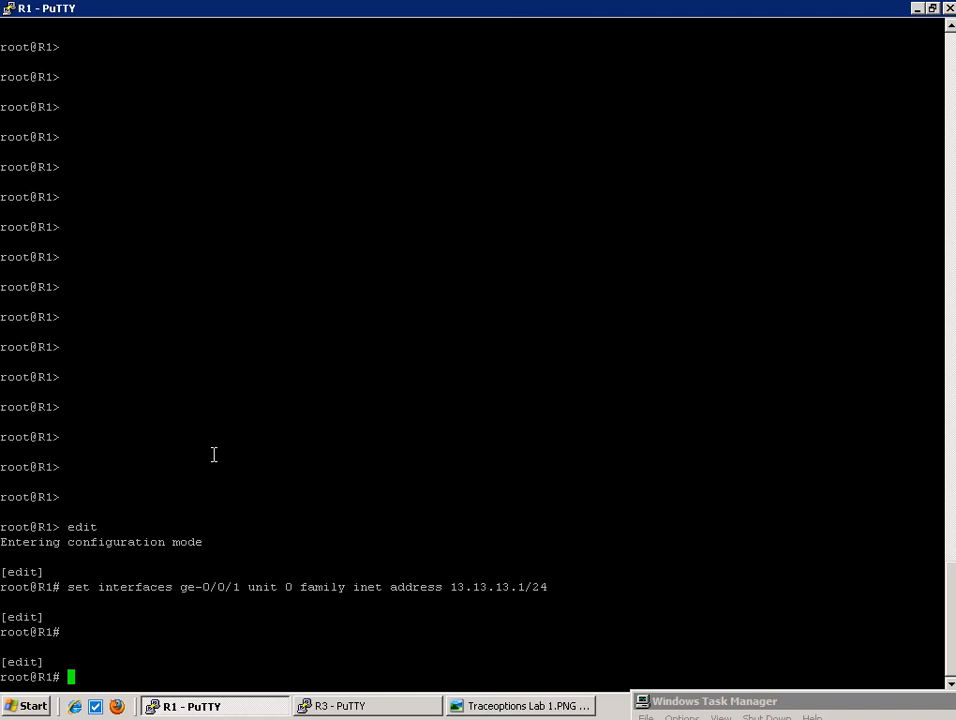
type("commit and-quit")
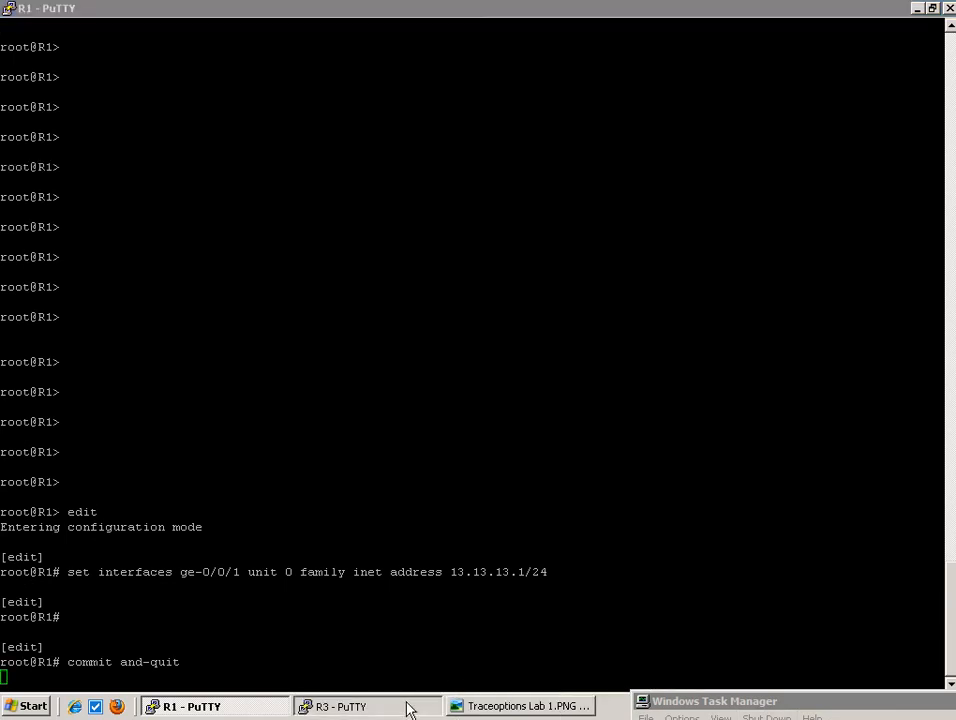
On R3, set ge-0/0/1 unit 0 inet address 13.13.13.3/24, commit, and start pinging 13.13.13.1.
left_click(345, 705)
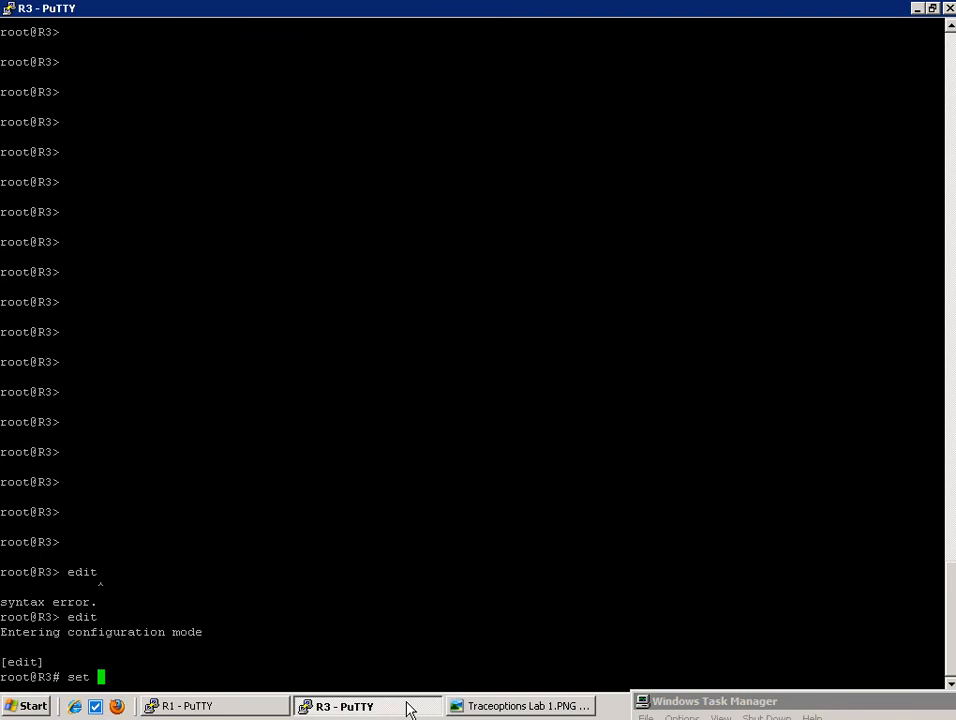
type("interfaces ge-0")
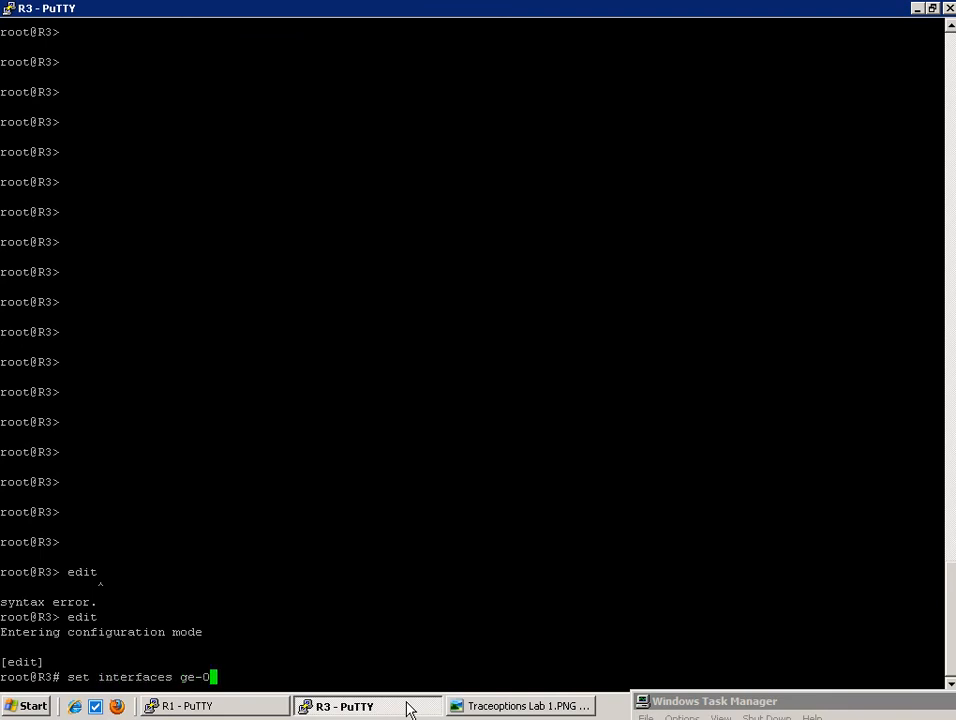
type("/0/1")
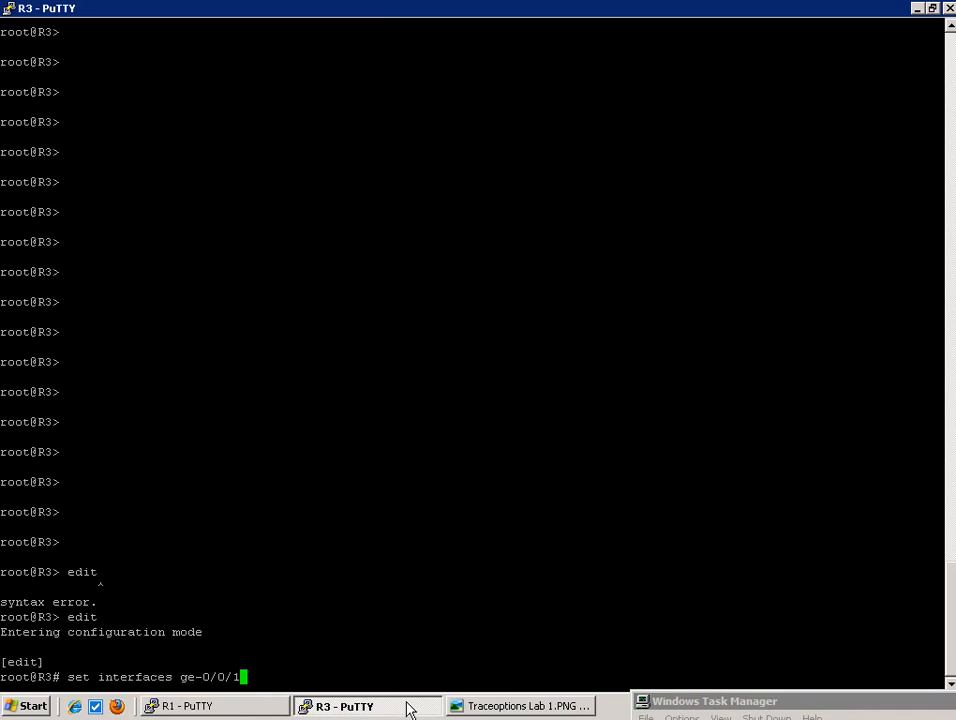
type("unit 0")
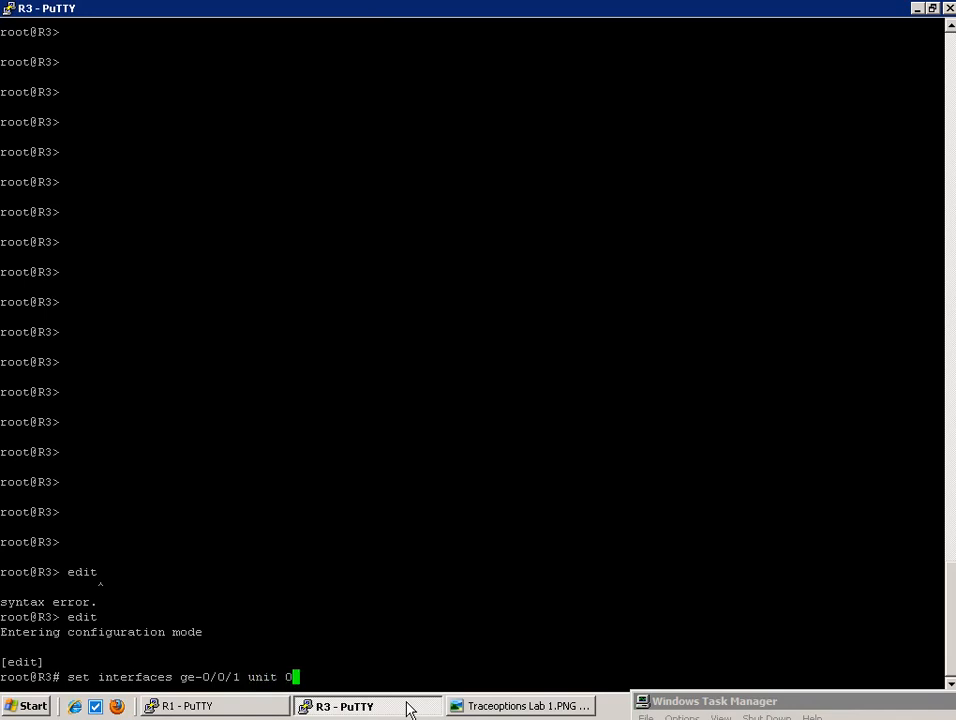
type("family int")
type("set interfaces ge-0/0/1 unit 0 family inet address 13.13.13.3/24")
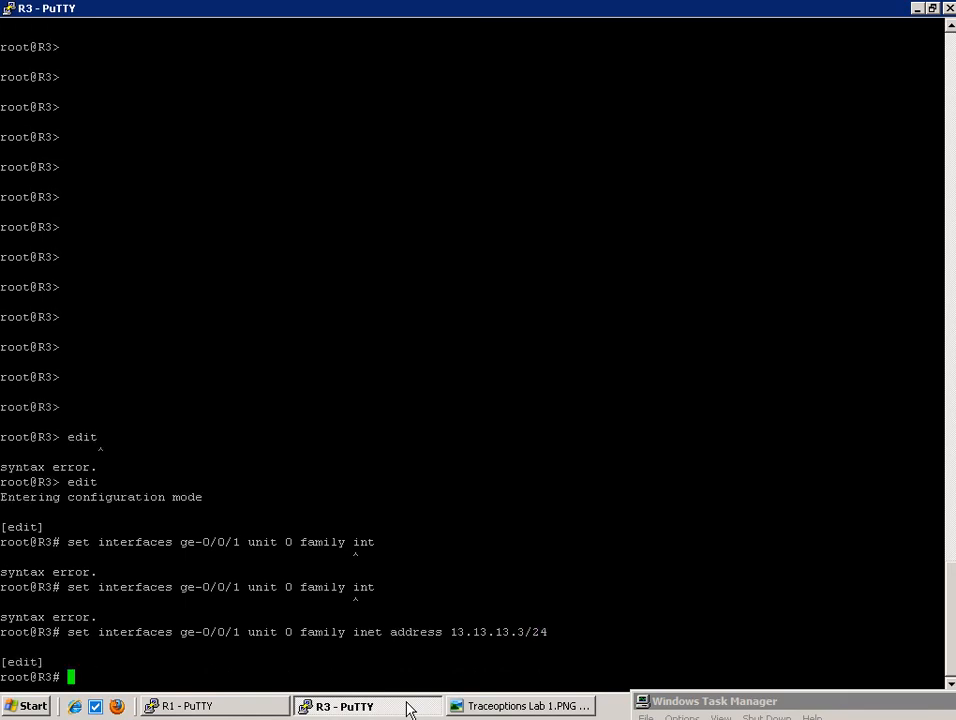
type("commit and-quit")
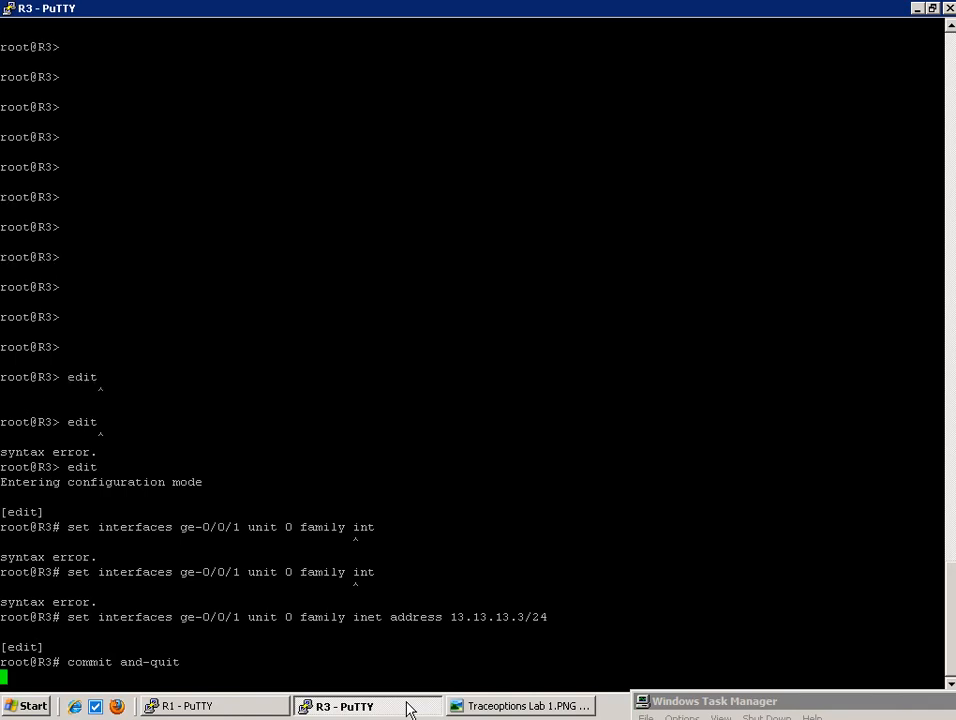
type("ping 13.13.13.1")
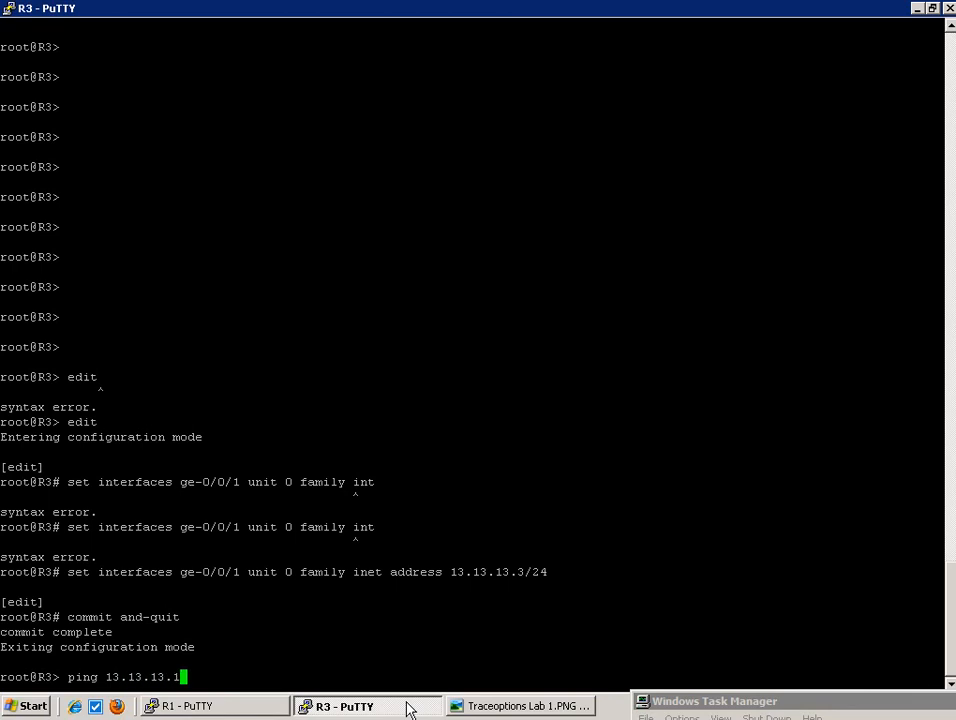
Run a rapid 1000-count ping to 13.13.13.1 from R3, then show the Traceoptions Lab 1 diagram.
type("rapid count 1000")
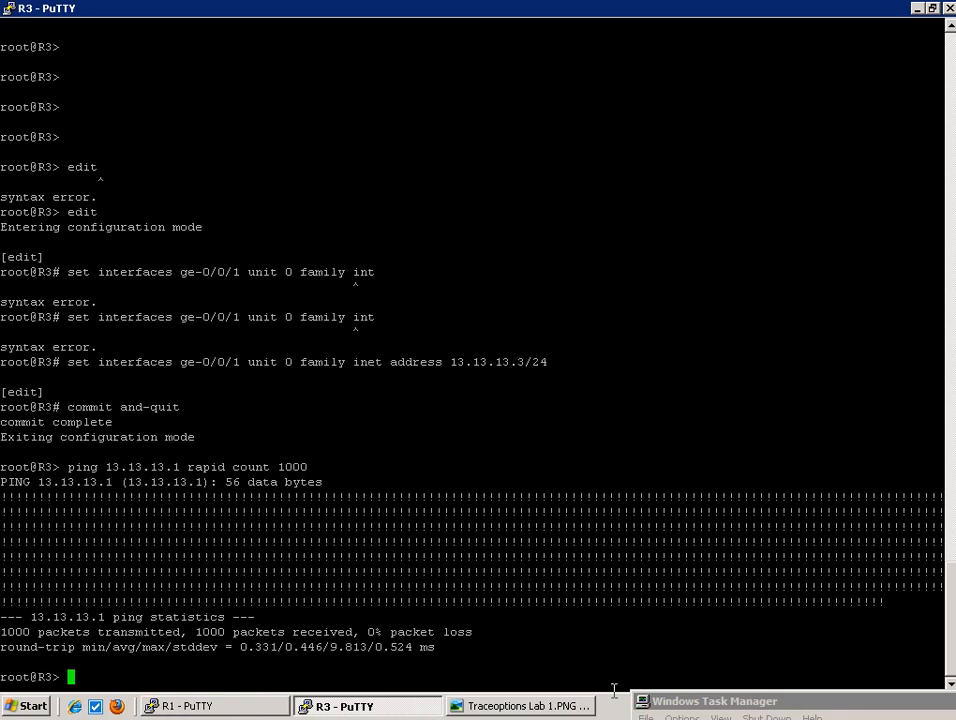
left_click(520, 705)
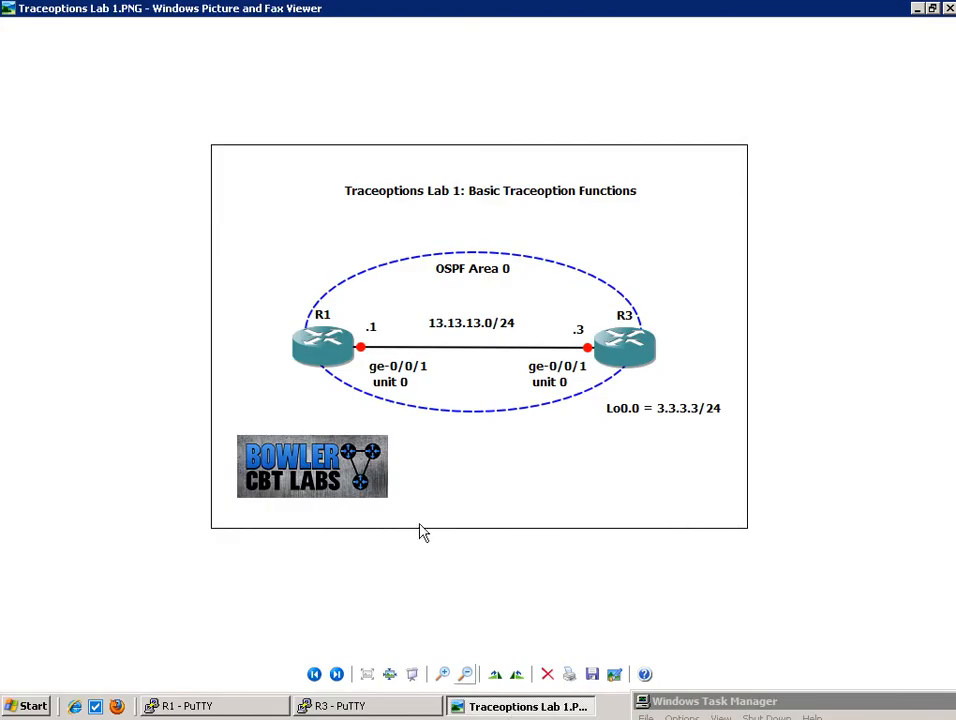